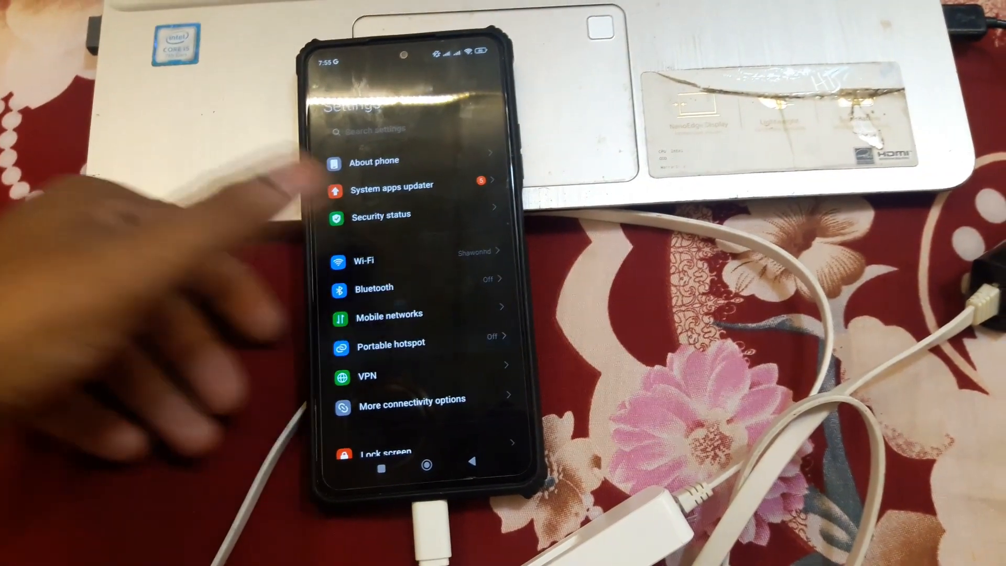
Let the Fast.com speed test run in Firefox, reading about 15 Mbps
left_click(390, 343)
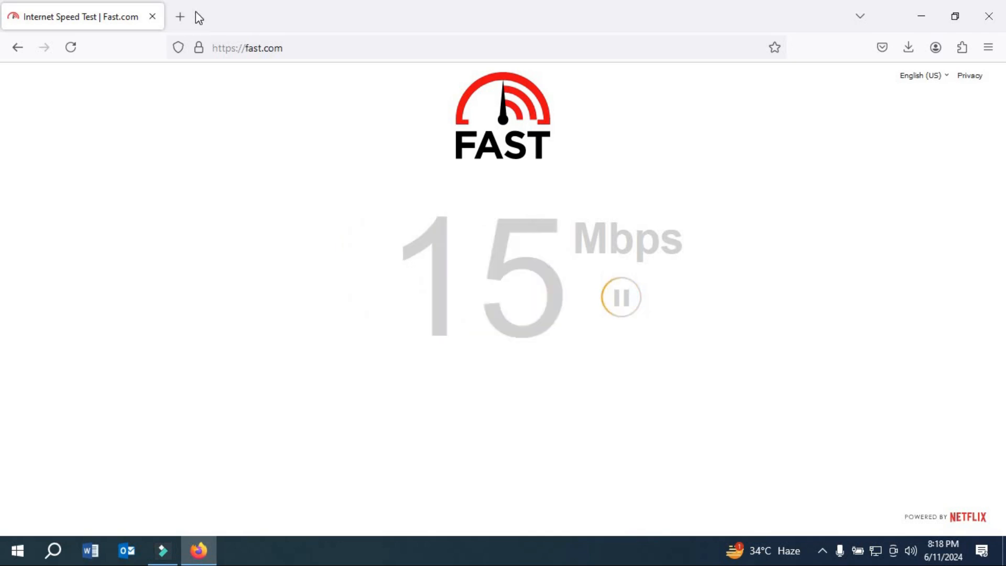
Load youtube.com in a second tab beside the Fast.com test and stay on it
left_click(180, 15)
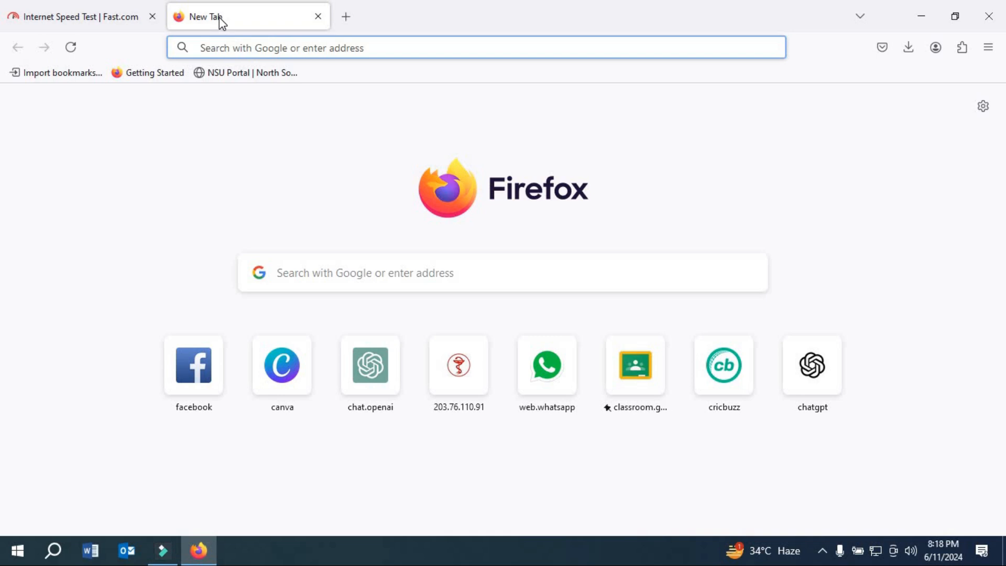
type("youtube.com/")
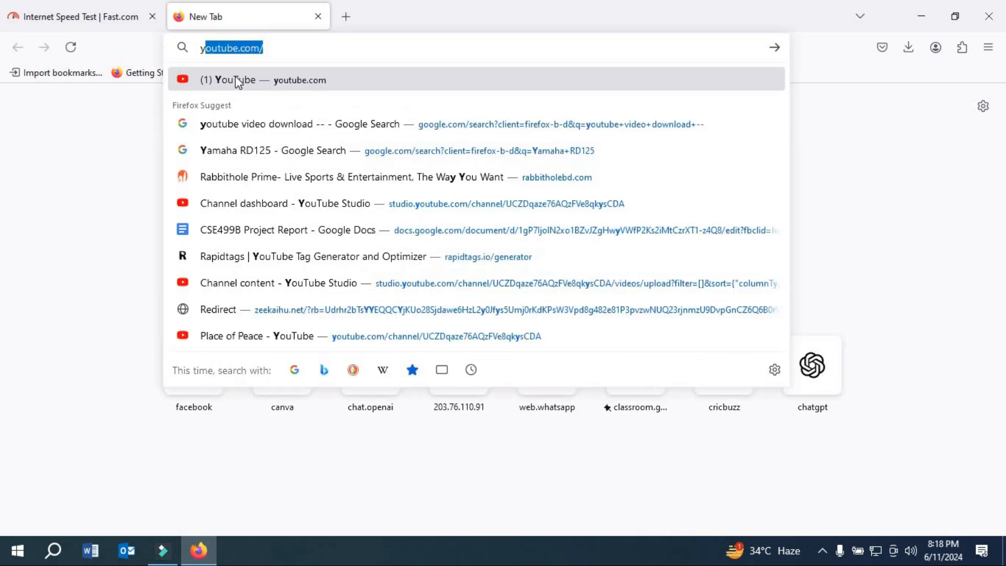
left_click(264, 80)
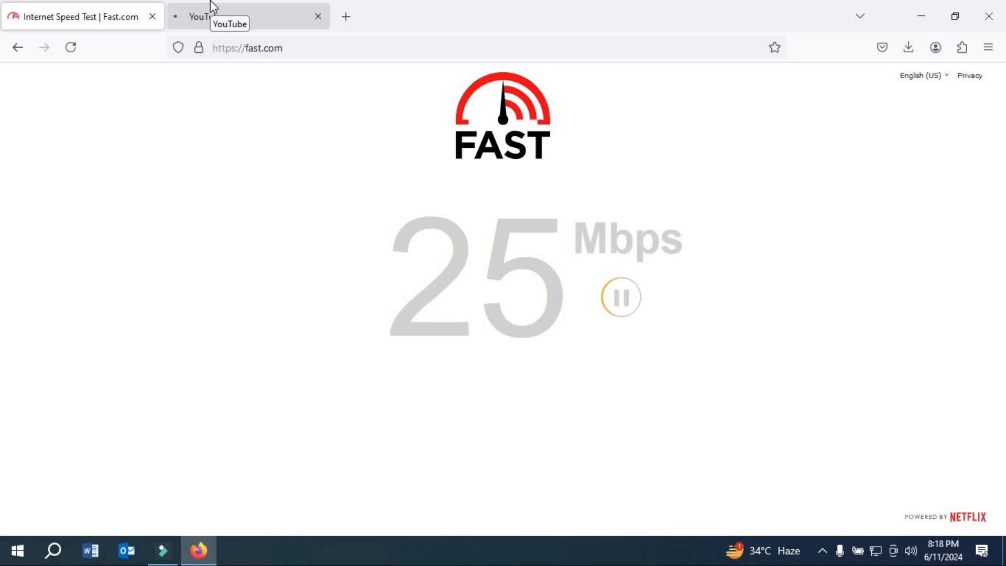
left_click(247, 16)
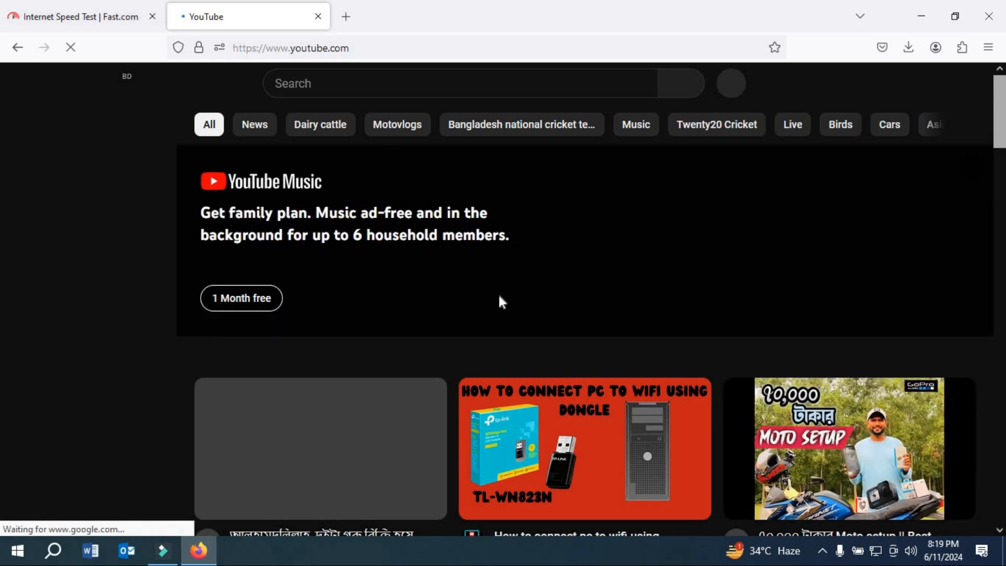
Start the video 'How to connect pc to wifi using dongle' from the YouTube home page
left_click(584, 448)
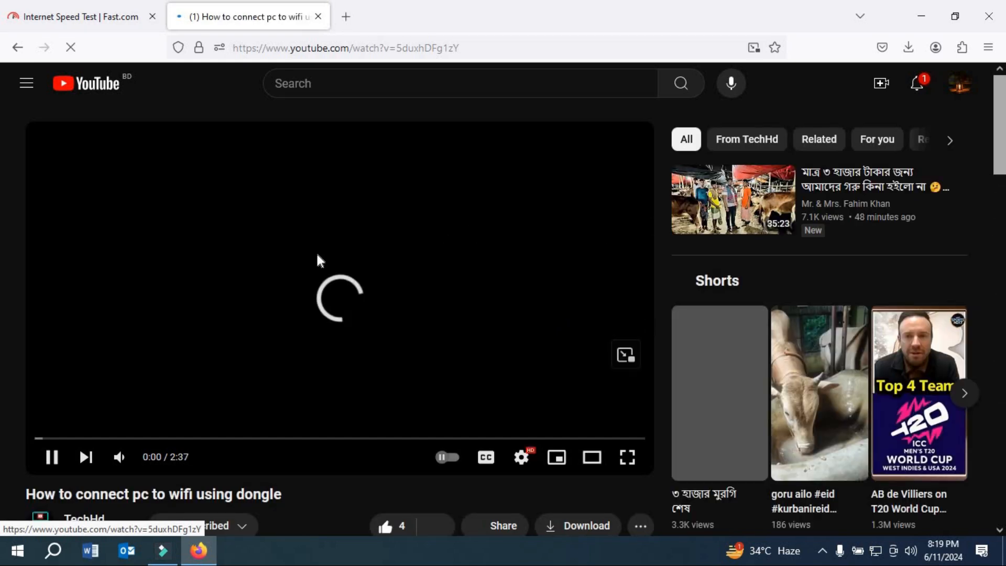